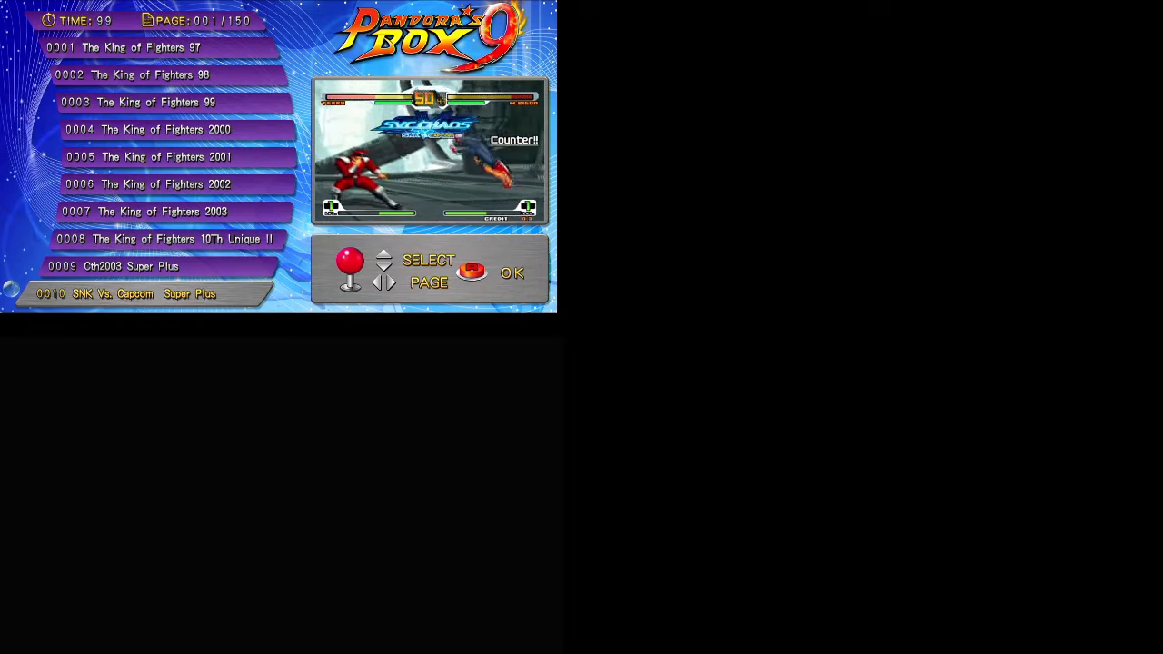
- Advance the game list to page 2, highlighting Garou: Mark of the Wolves
{"action": "scroll", "scroll_direction": "down", "scroll_amount": 3}
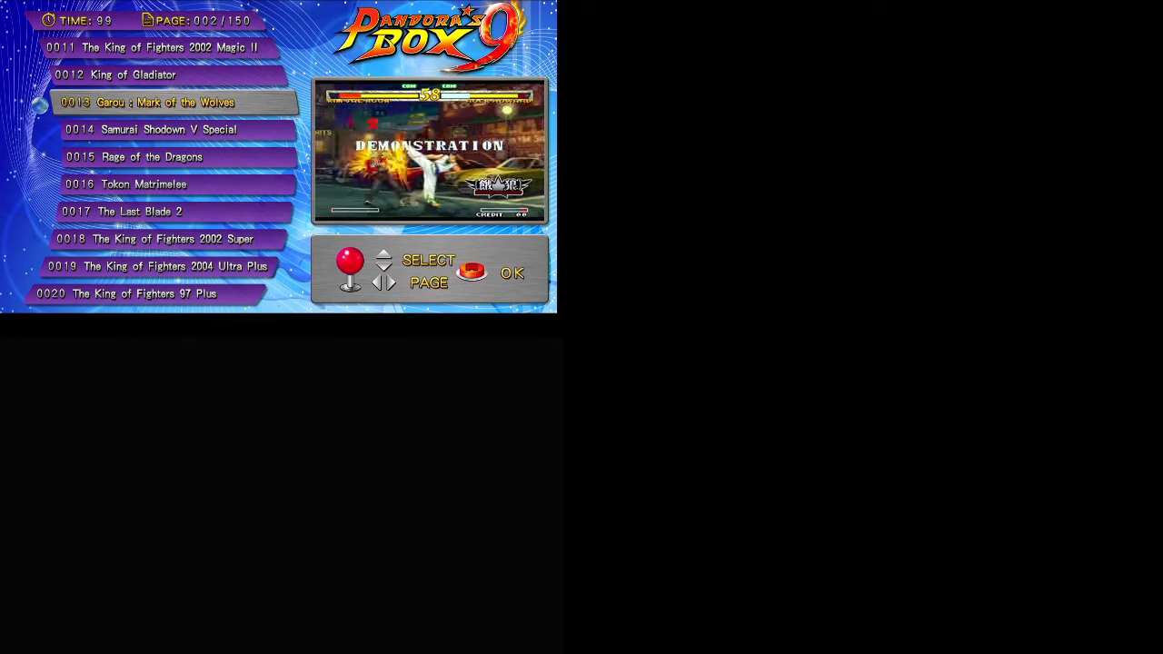
- Advance to page 3, highlighting The King of Fighters 94
{"action": "key", "text": "Down"}
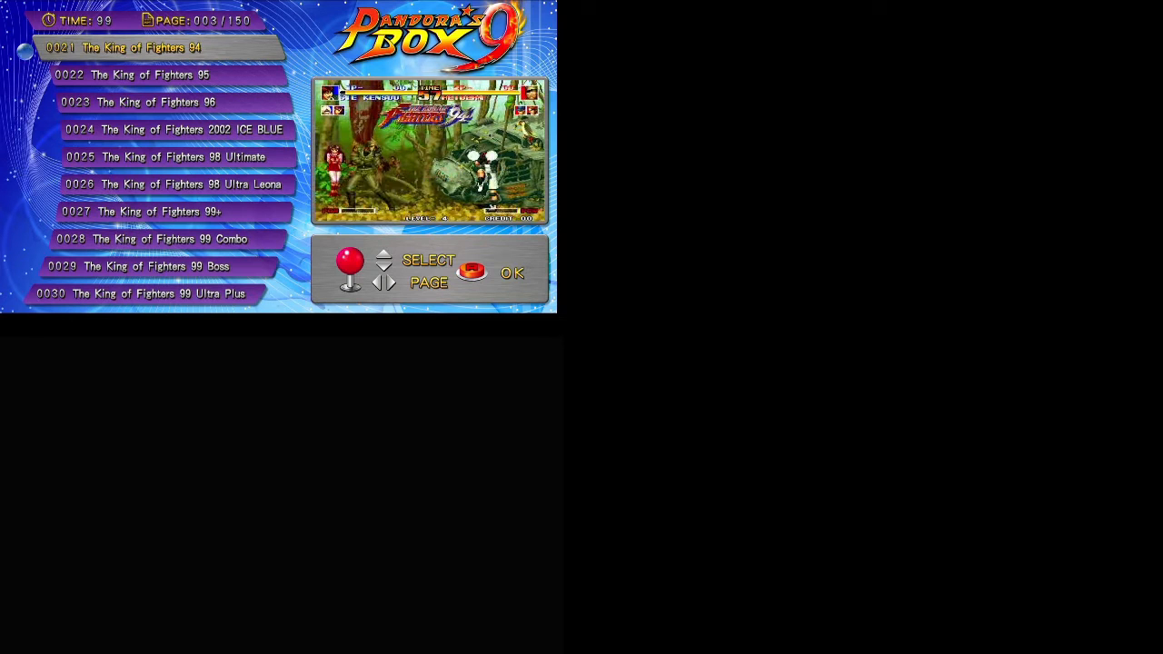
- Move past The King of Fighters 2002 ICE BLUE to page 4 and highlight The King of Fighters 2004 Hero
{"action": "key", "text": "Down"}
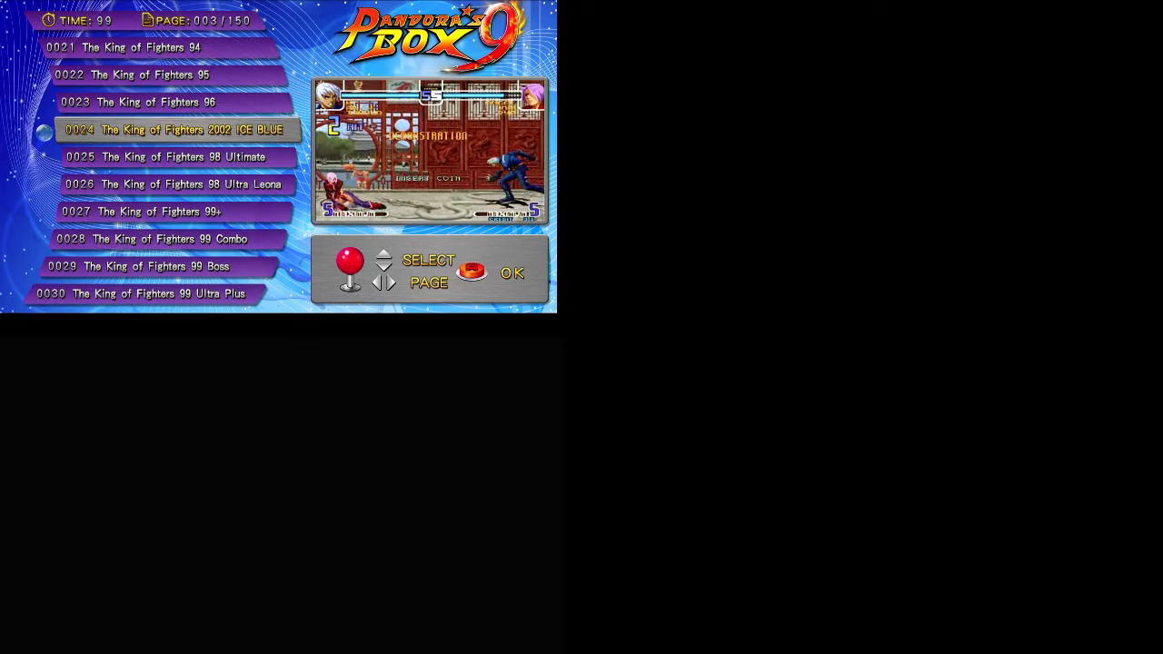
{"action": "key", "text": "Down"}
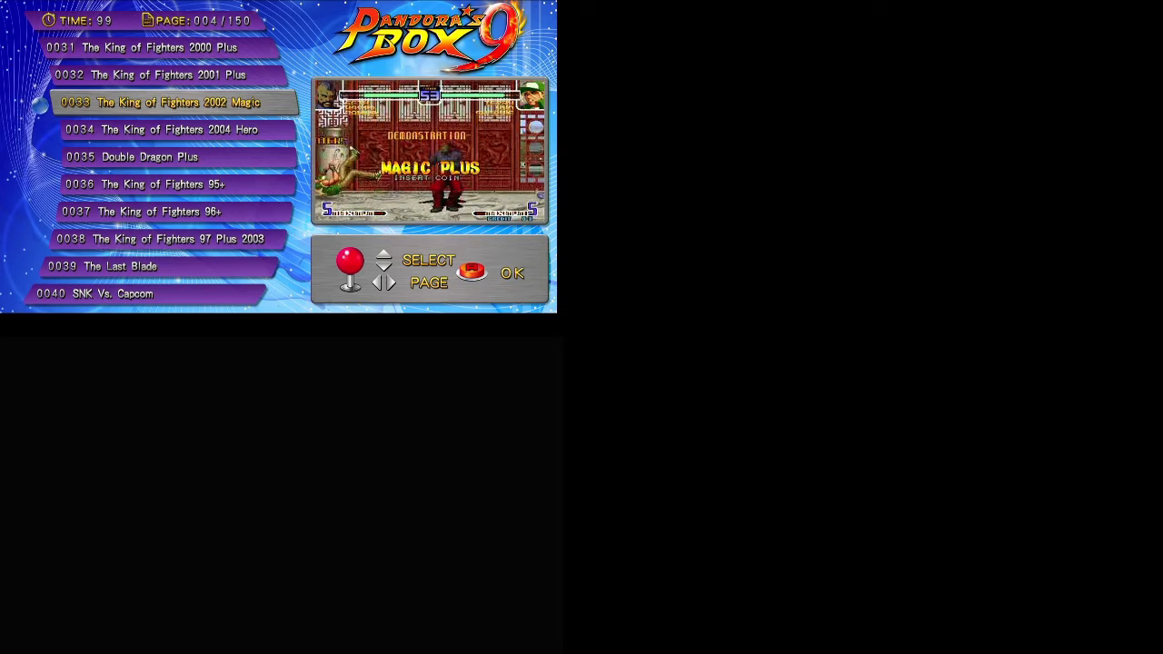
{"action": "key", "text": "down"}
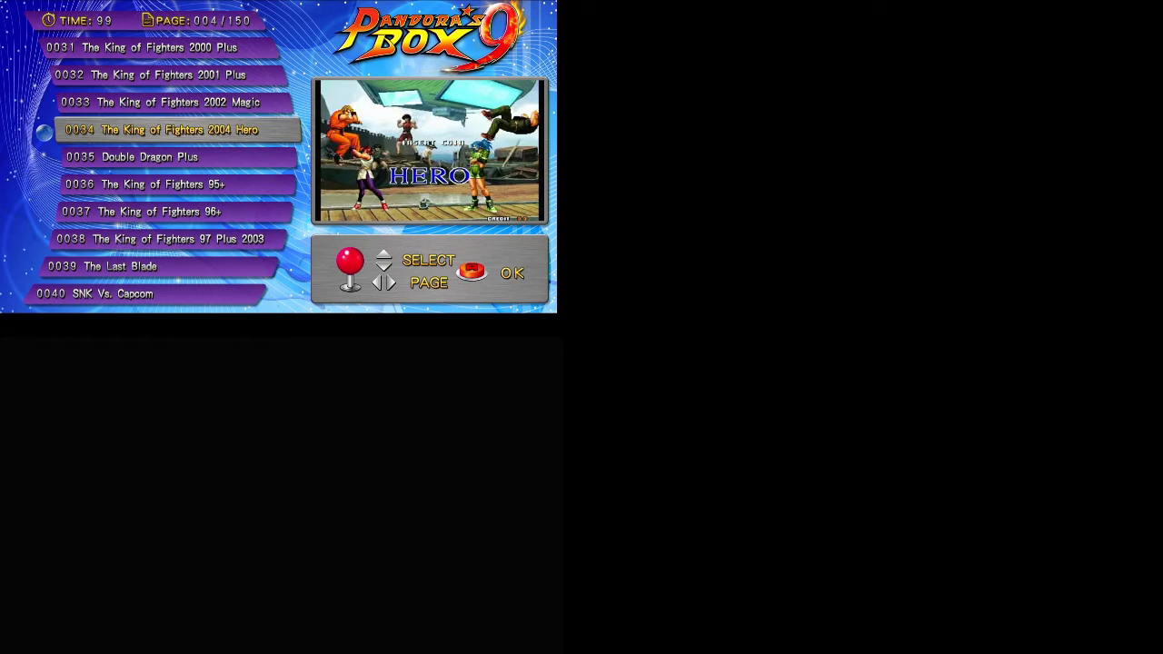